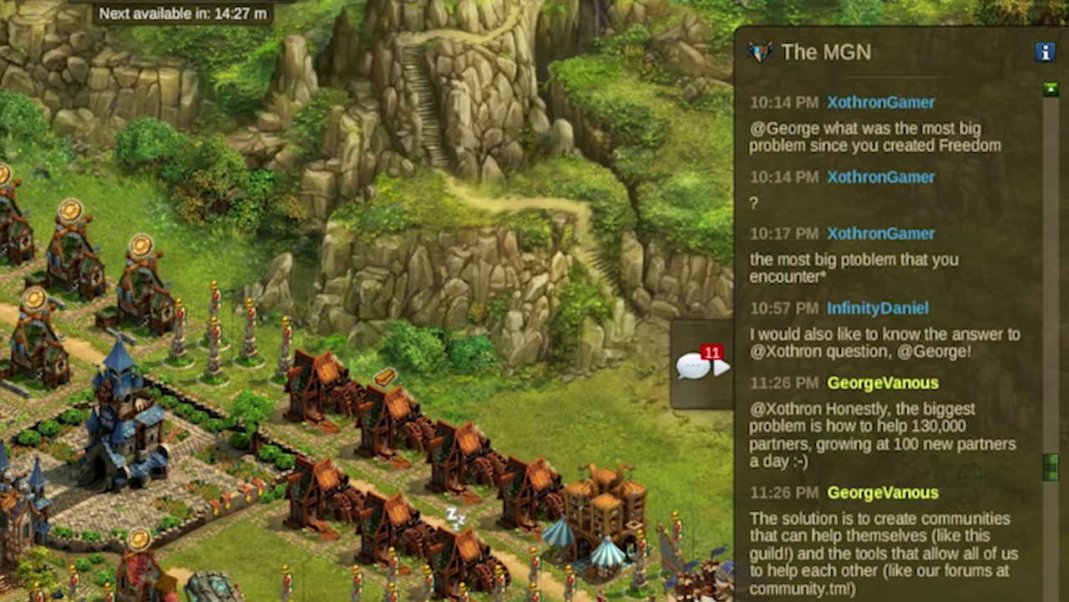
- Switch to the Elvenar videos forum thread, highlight the poll and opening post, and scroll to George's reply
scroll("down", 3)
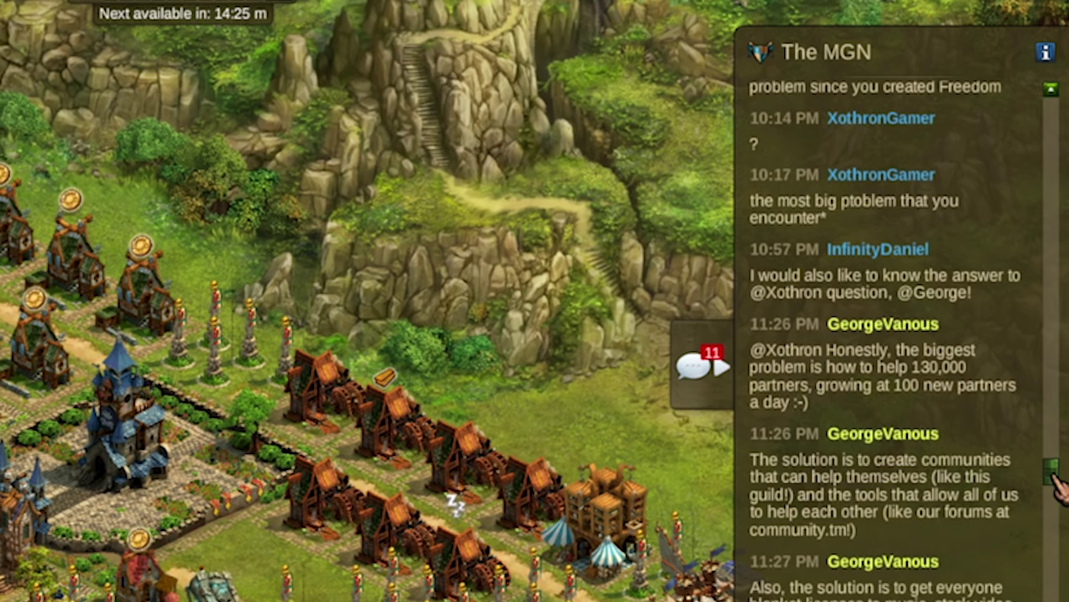
scroll("down", 3)
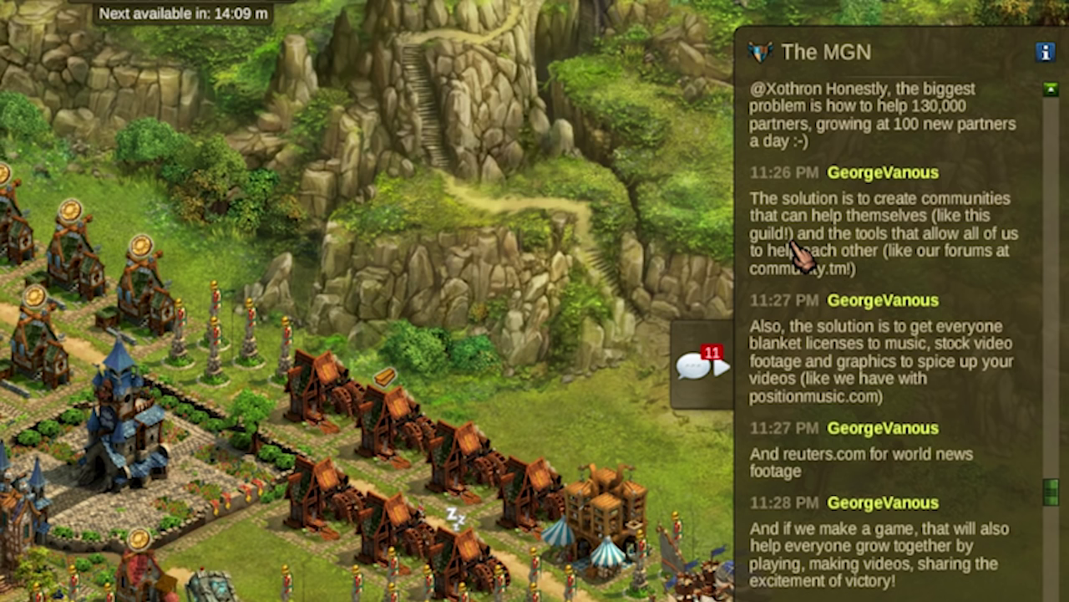
mouse_move(990, 272)
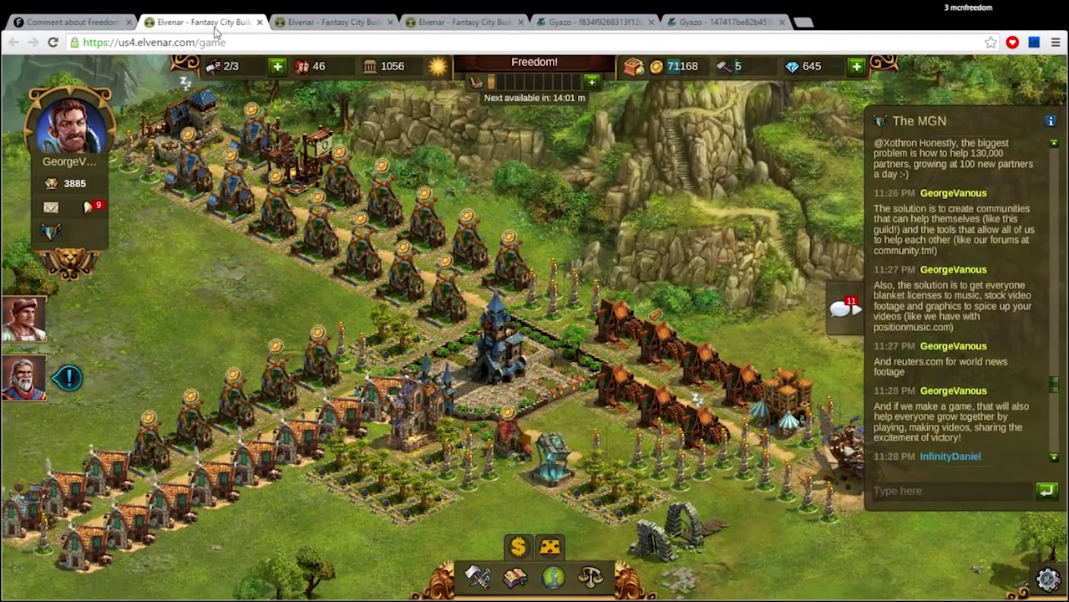
left_click(67, 20)
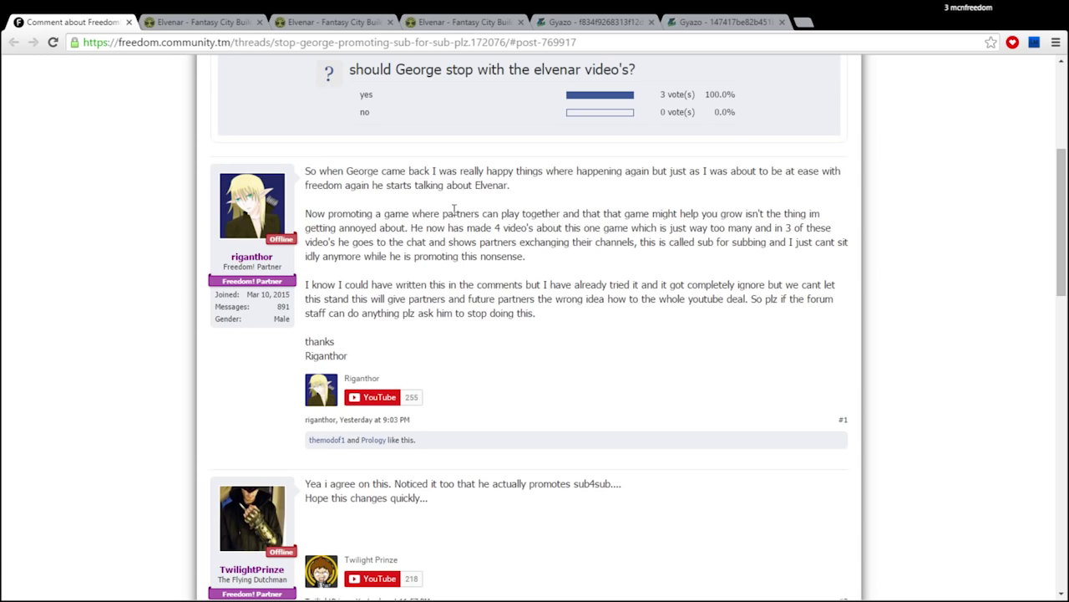
mouse_move(635, 284)
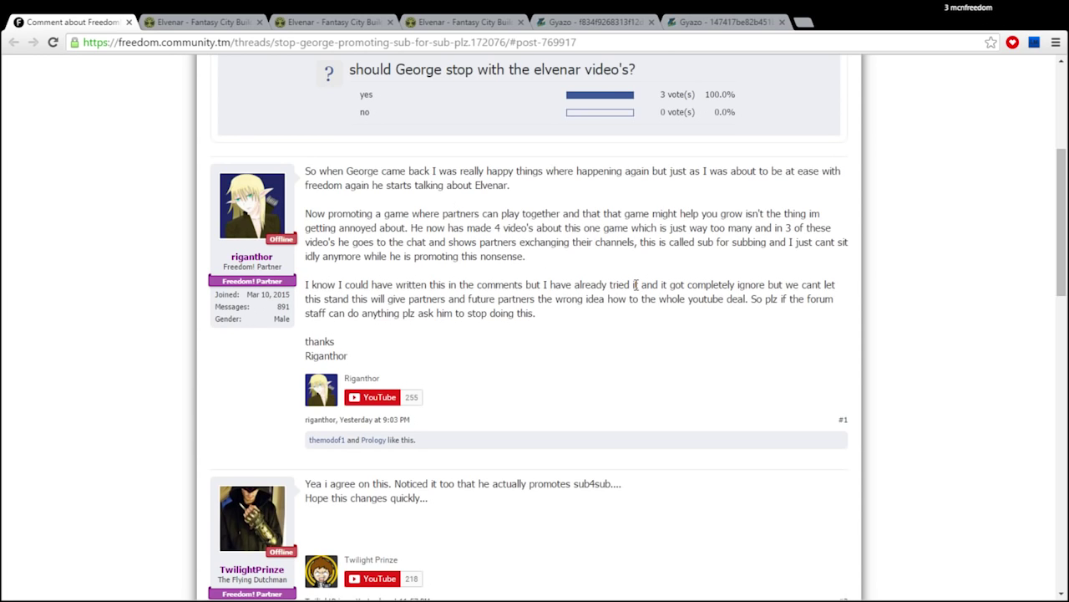
mouse_move(616, 267)
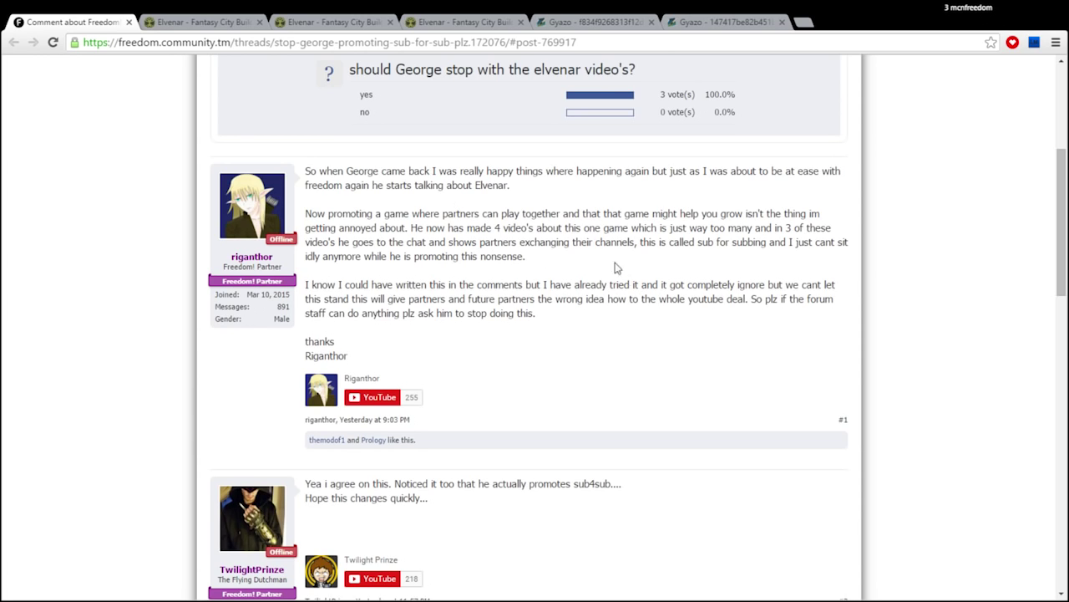
left_click_drag(455, 69, 633, 69)
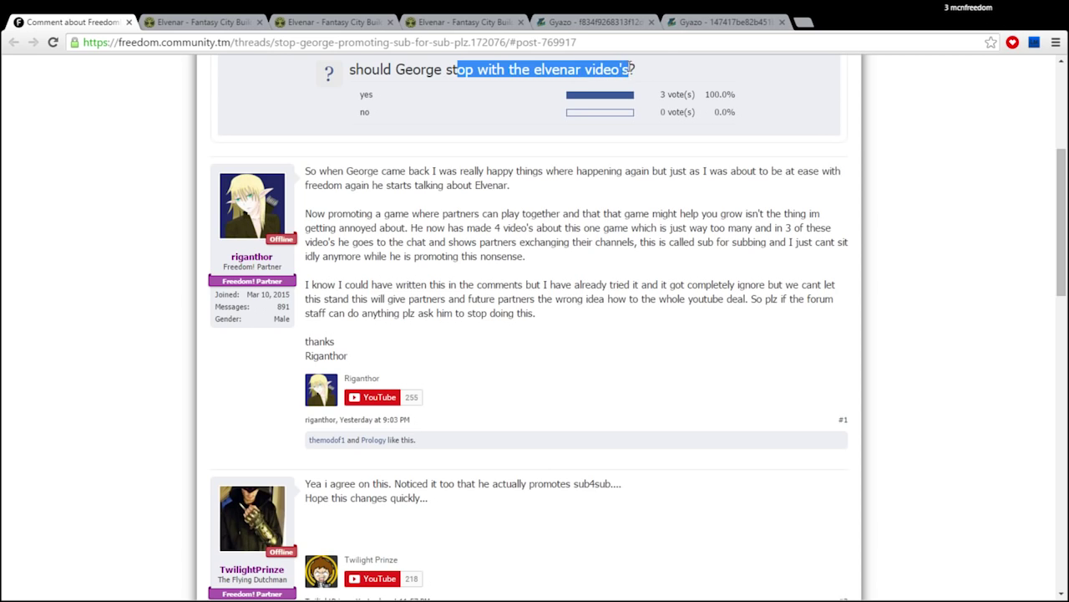
mouse_move(639, 100)
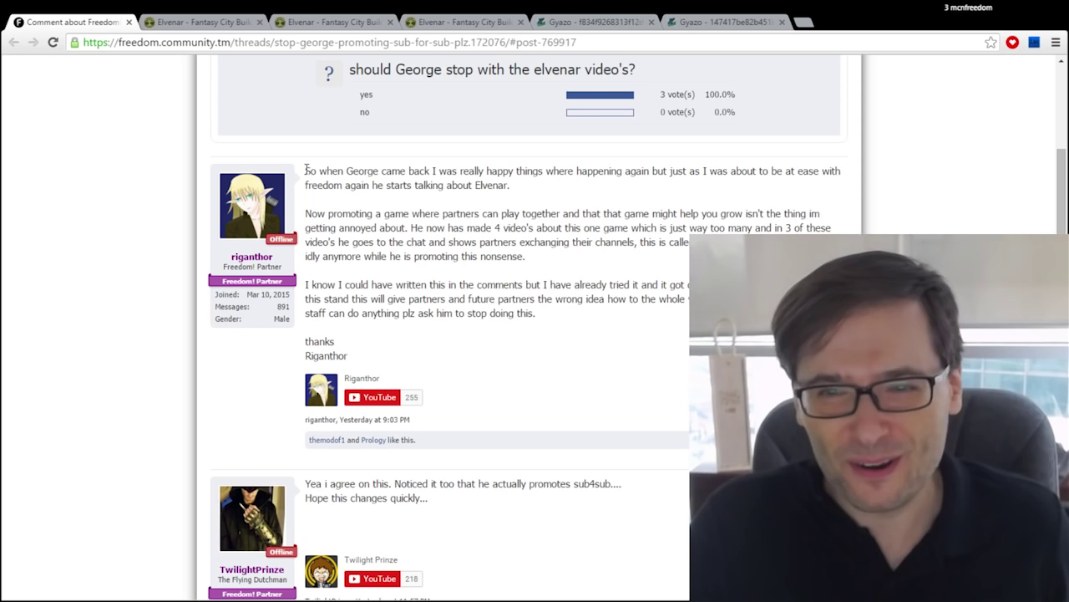
left_click_drag(305, 170, 508, 185)
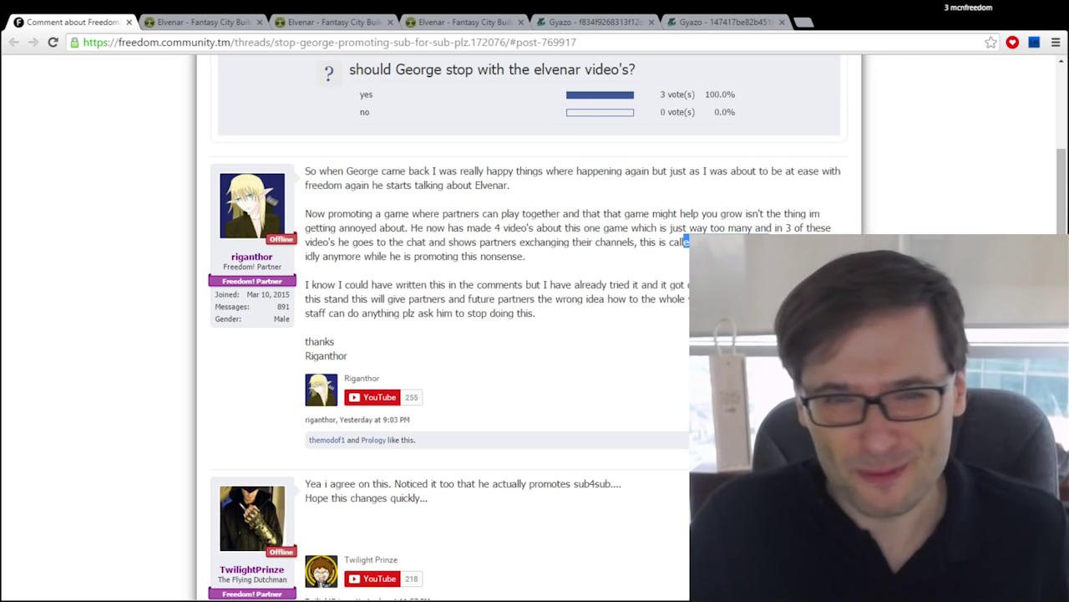
scroll("down", 3)
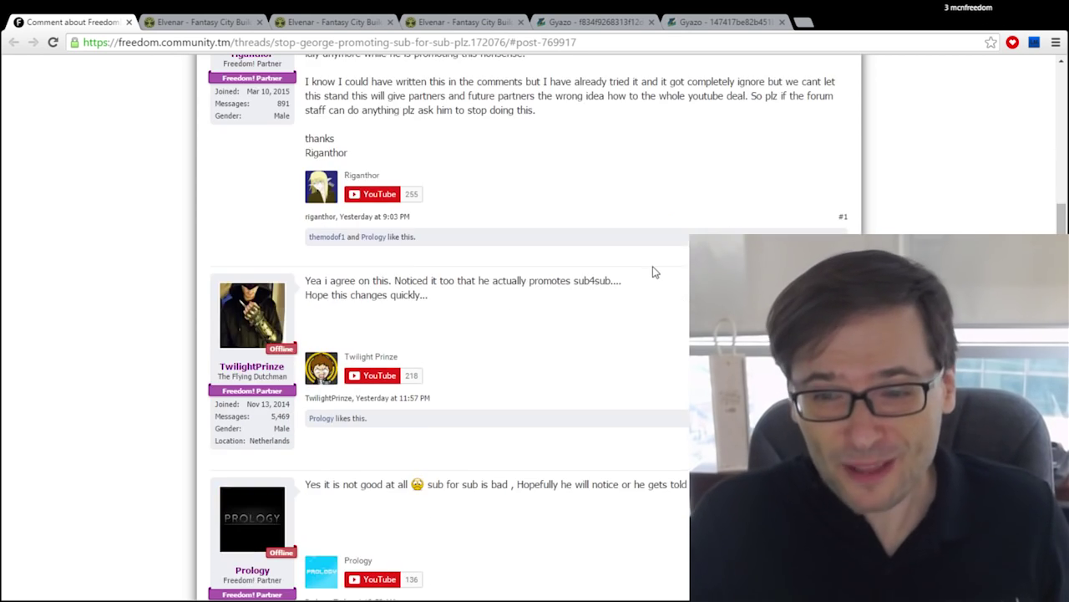
scroll("down", 3)
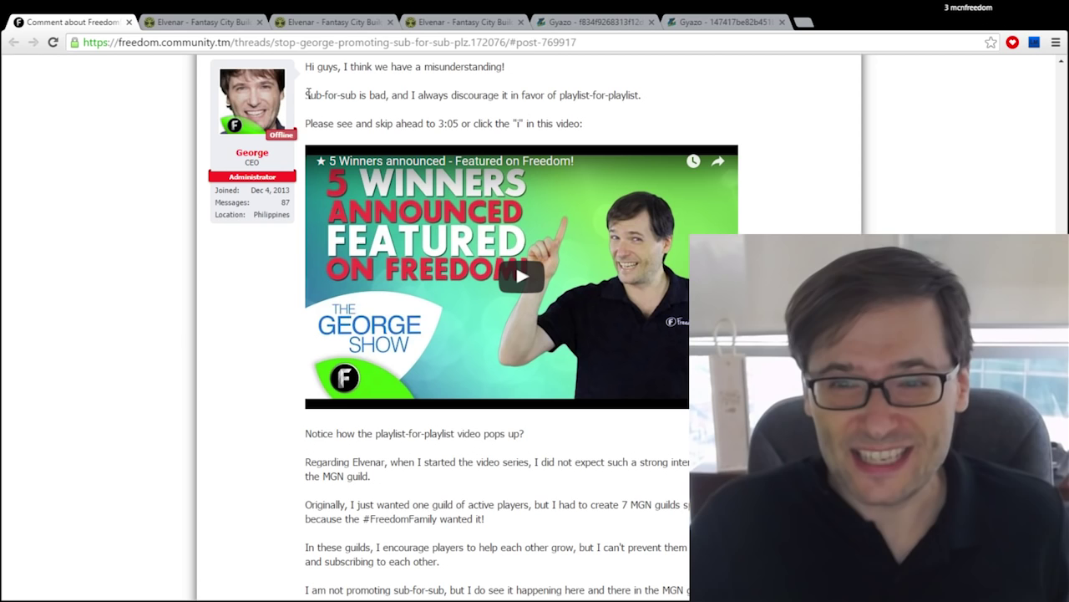
- Highlight George's sub-for-sub point, then play the embedded video to the playlist suggestion near 3:11
left_click_drag(307, 95, 643, 94)
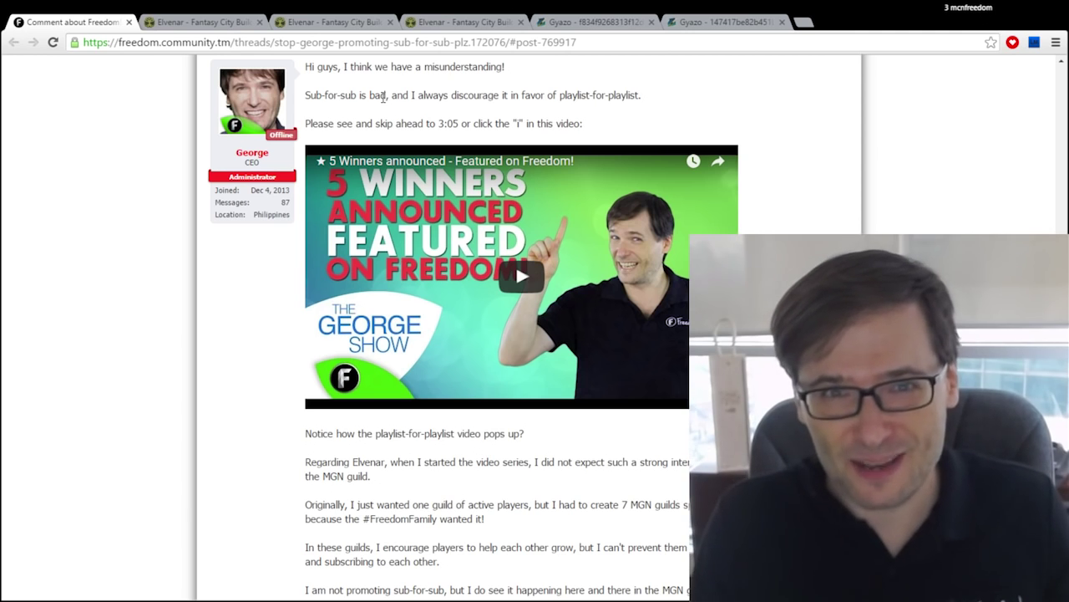
scroll("down", 3)
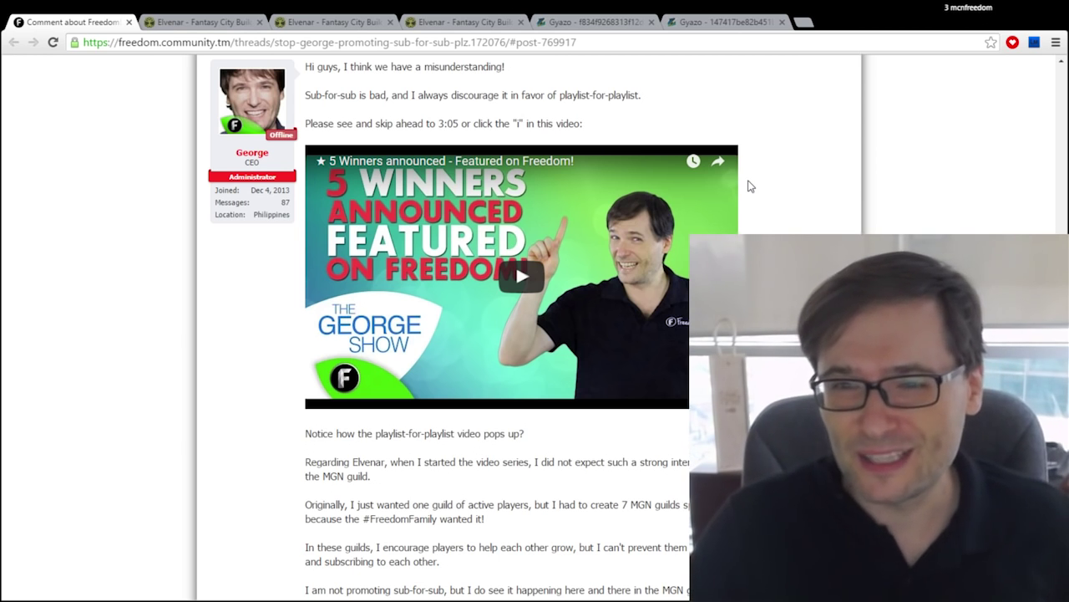
left_click(521, 276)
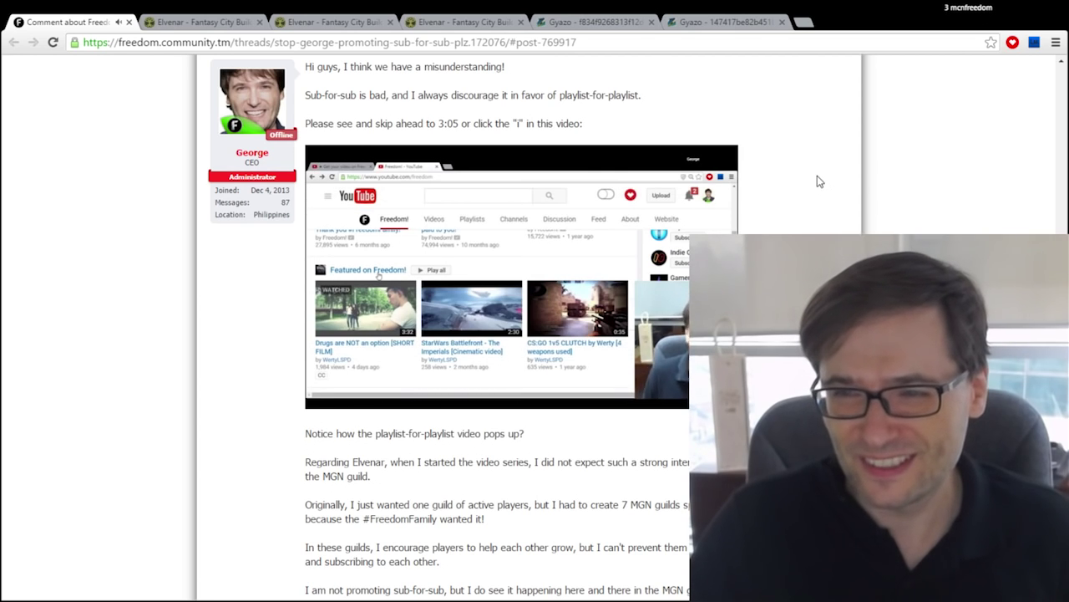
left_click(518, 309)
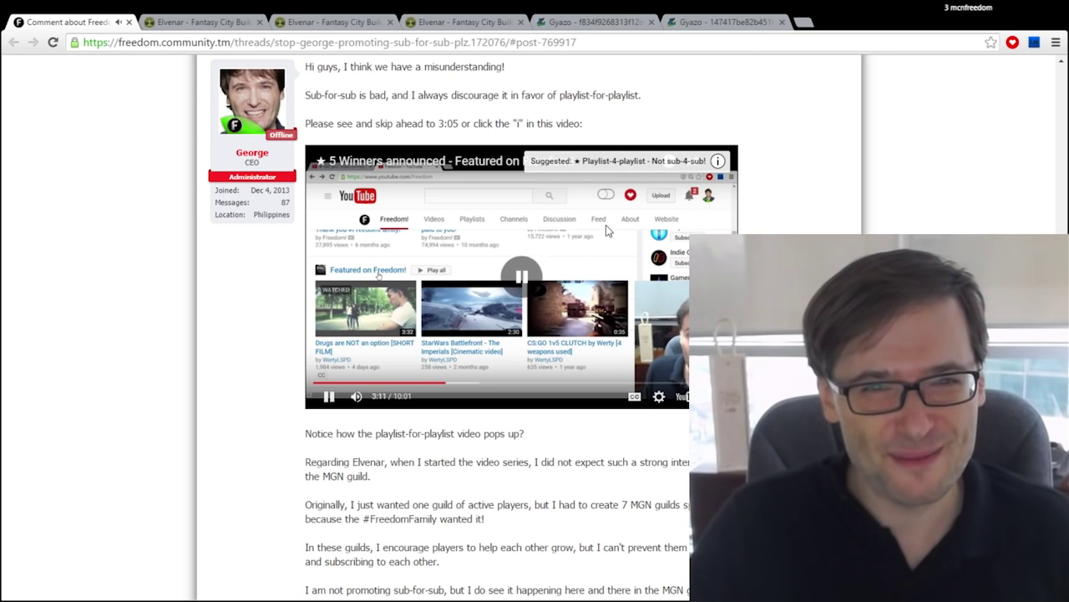
scroll("down", 3)
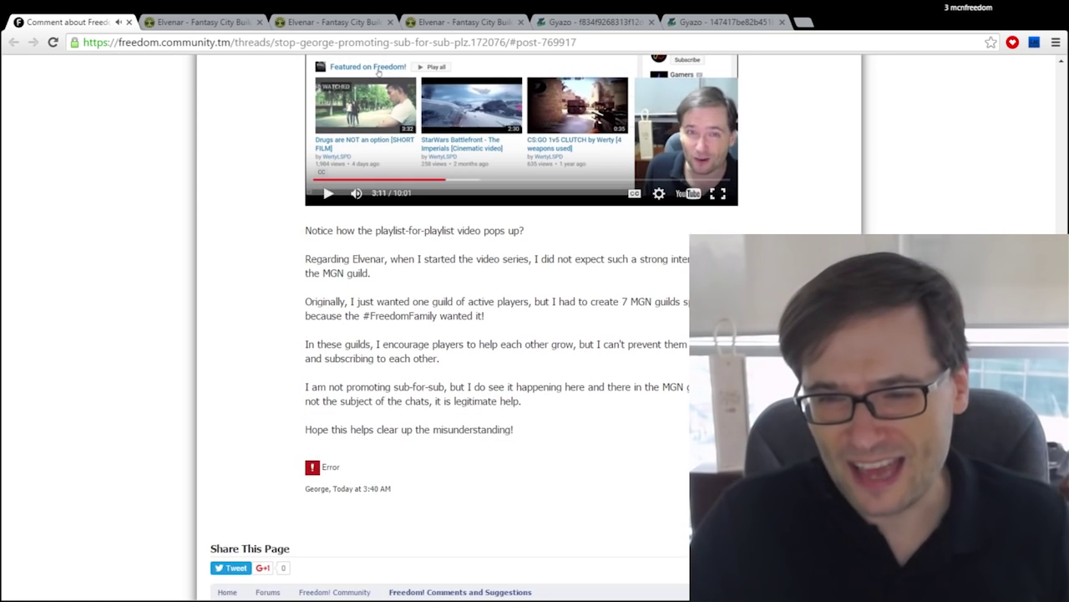
left_click_drag(343, 258, 434, 258)
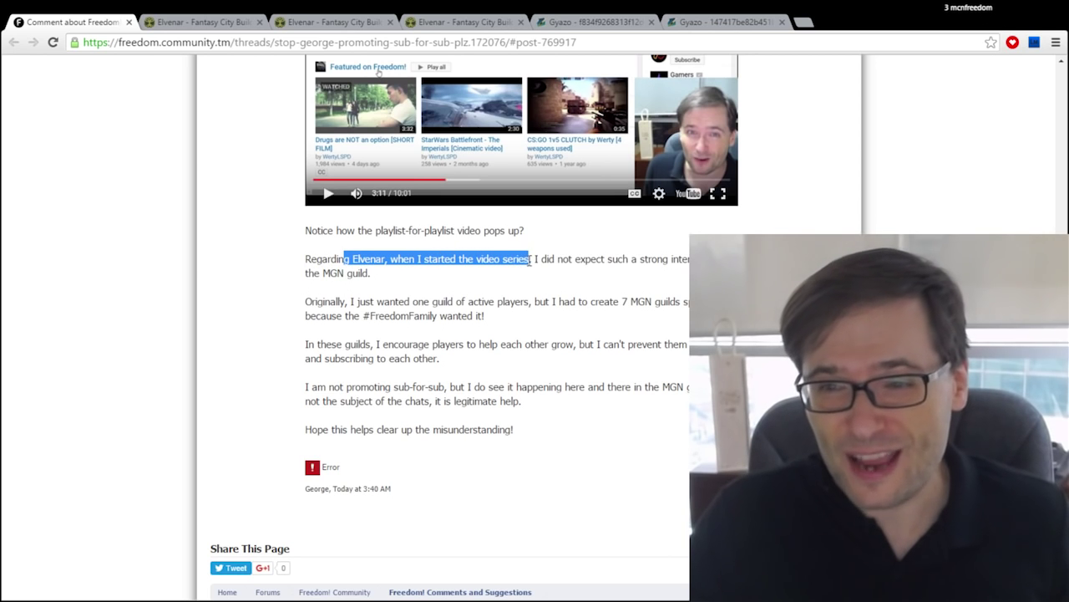
left_click(565, 258)
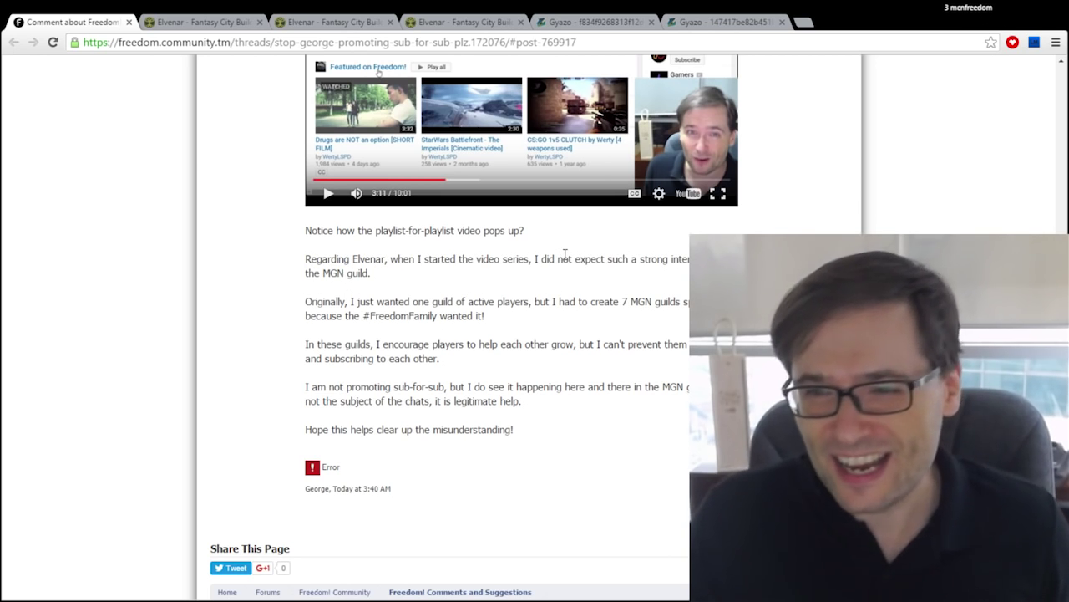
left_click_drag(567, 258, 686, 258)
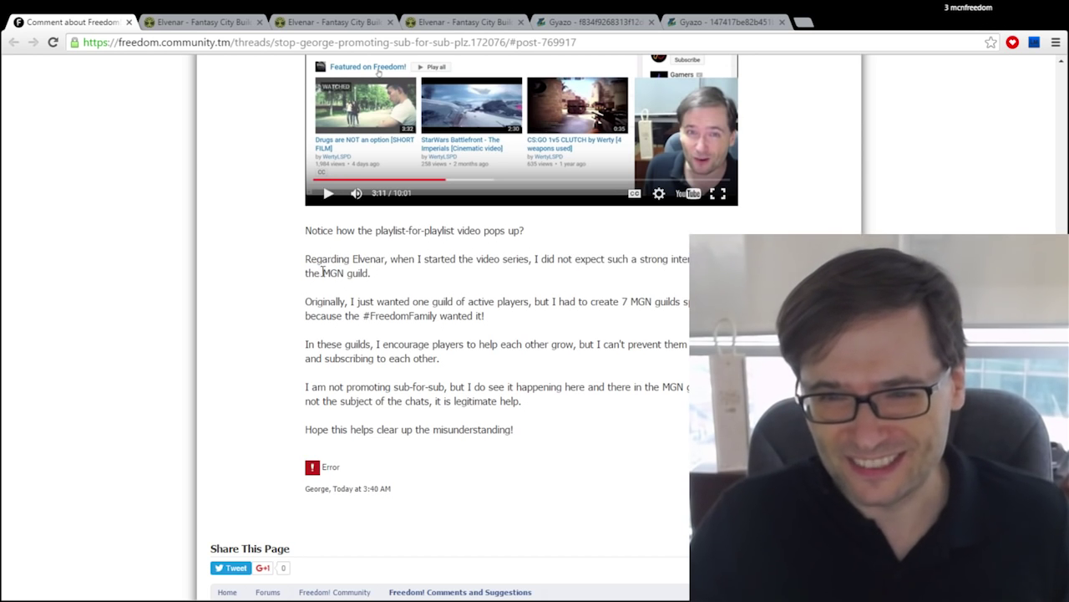
left_click_drag(376, 301, 518, 301)
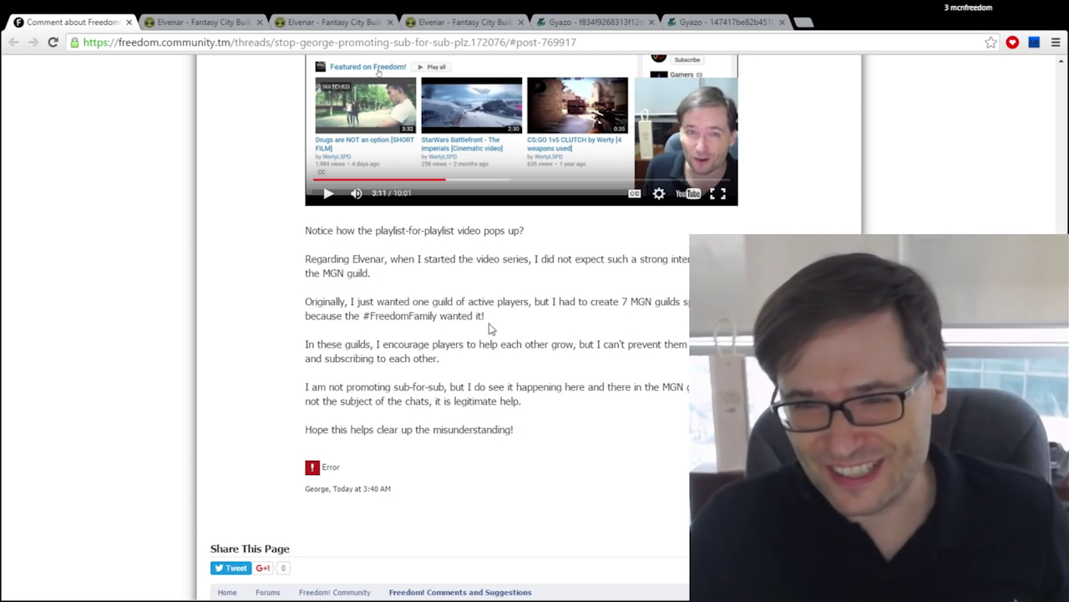
left_click_drag(320, 315, 484, 315)
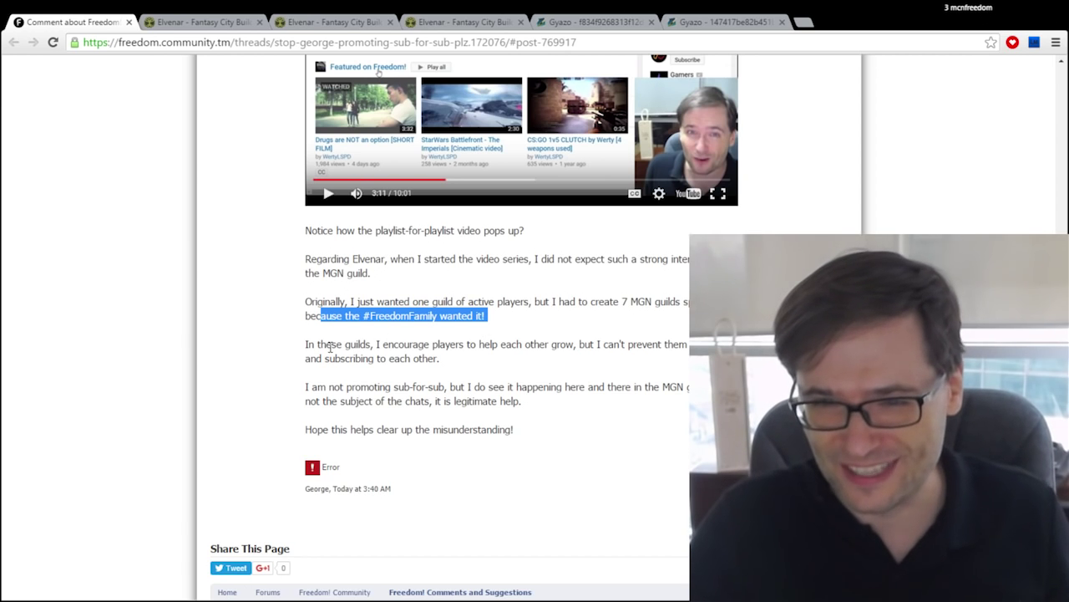
left_click_drag(328, 343, 438, 358)
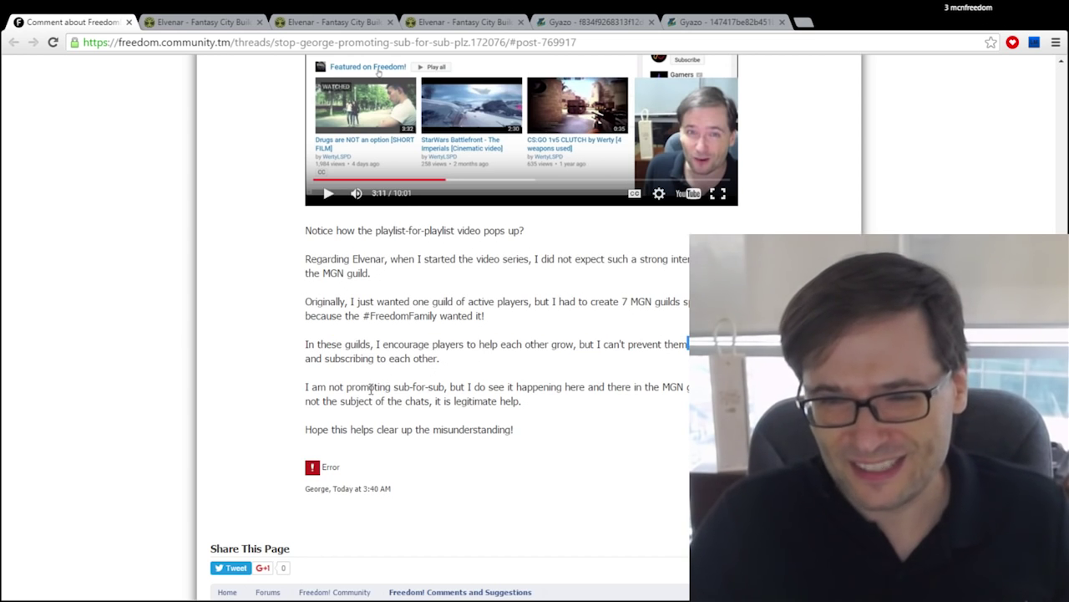
left_click_drag(365, 386, 660, 386)
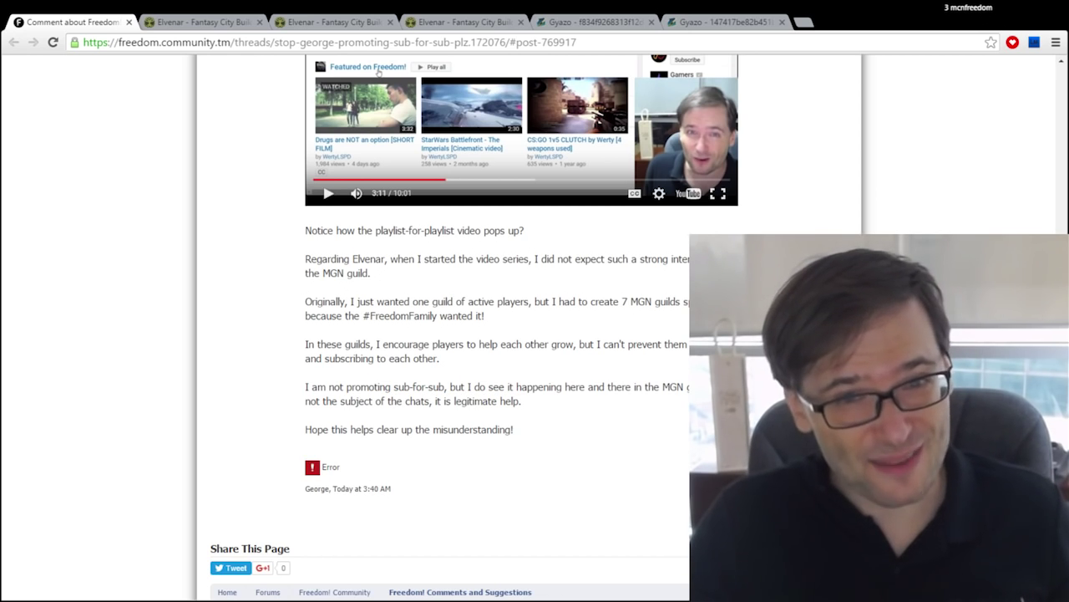
left_click_drag(305, 401, 447, 401)
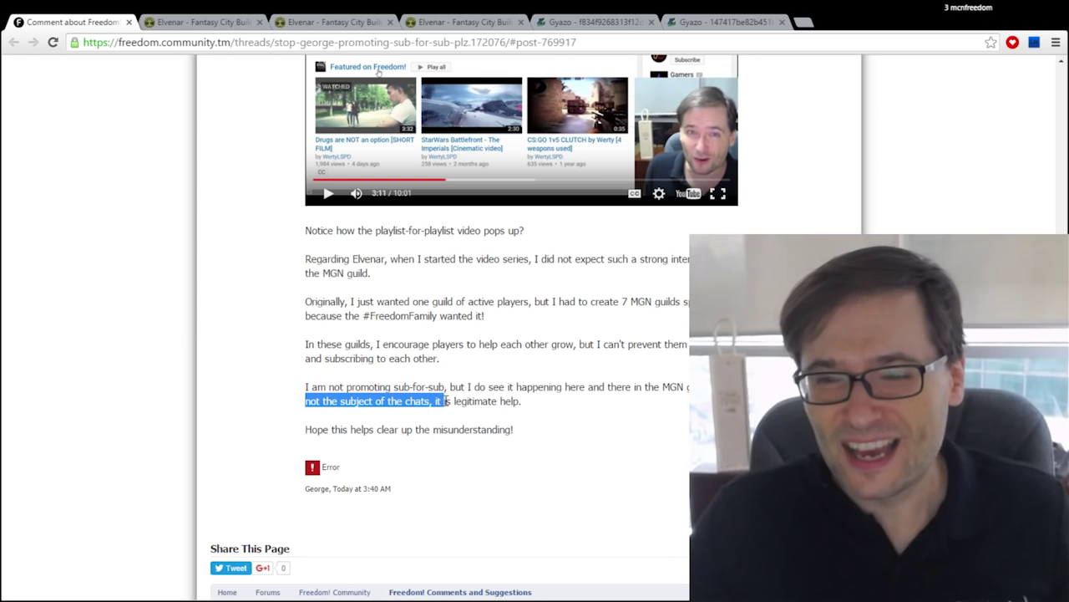
left_click(644, 326)
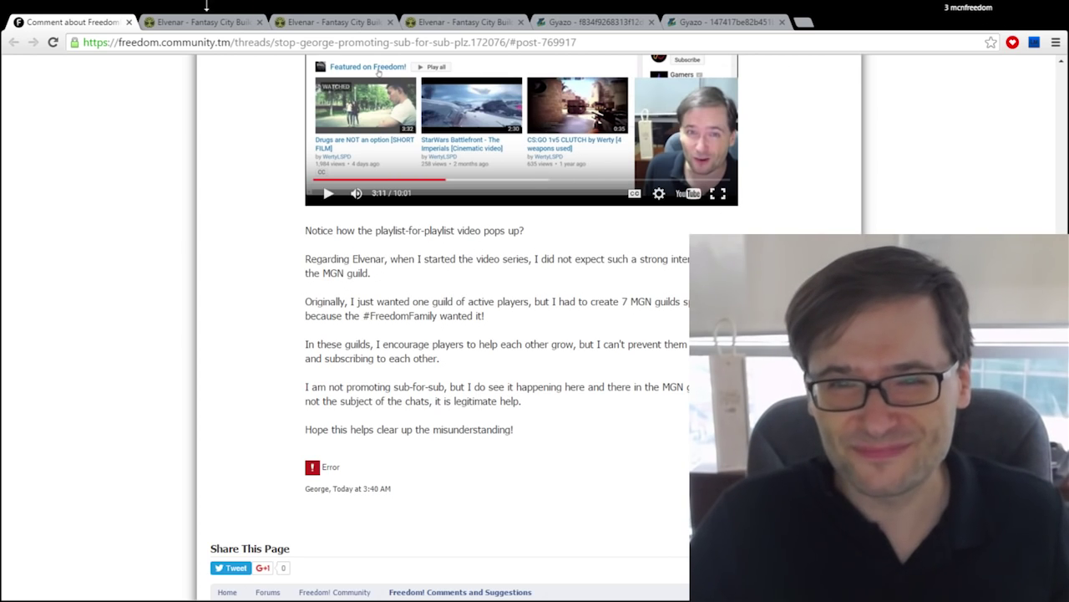
left_click(200, 21)
type("youtube.com/")
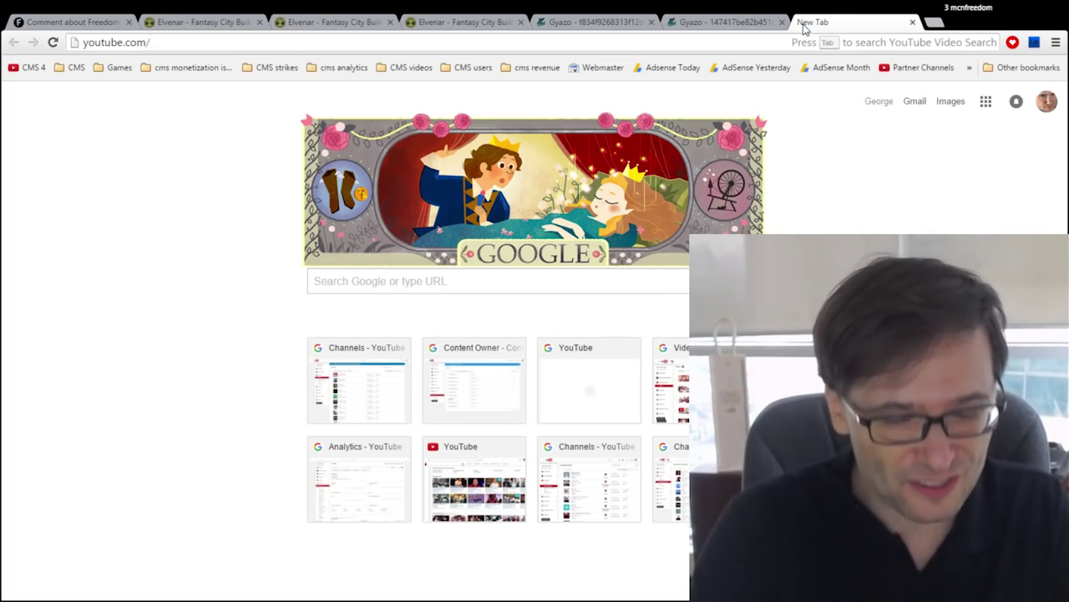
- Go to youtube.com/freedom/about and highlight the subscriber total under Network statistics
type("f")
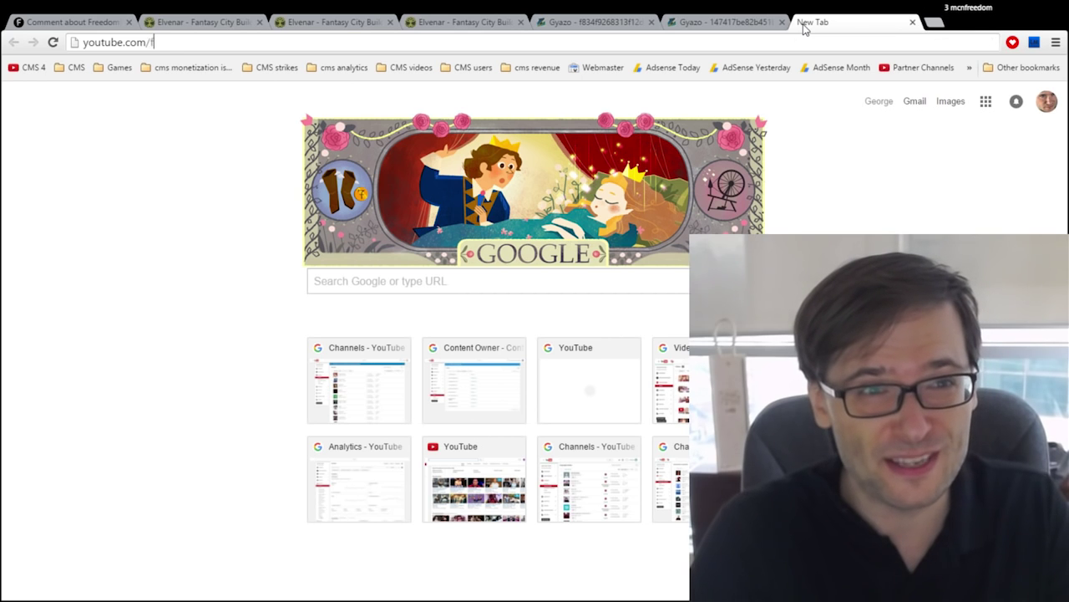
type("reedom/about")
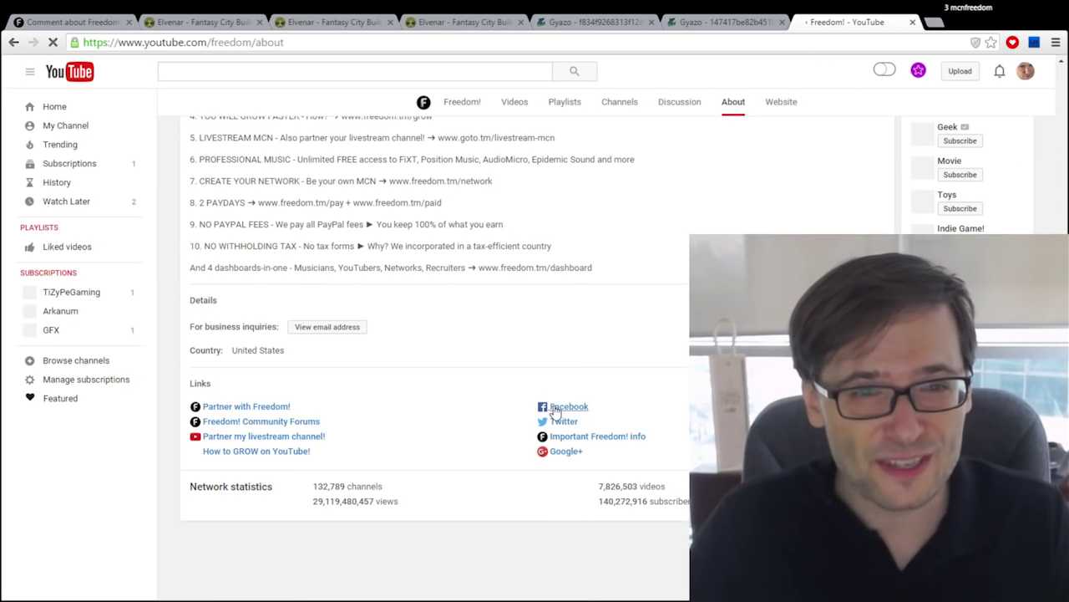
double_click(332, 486)
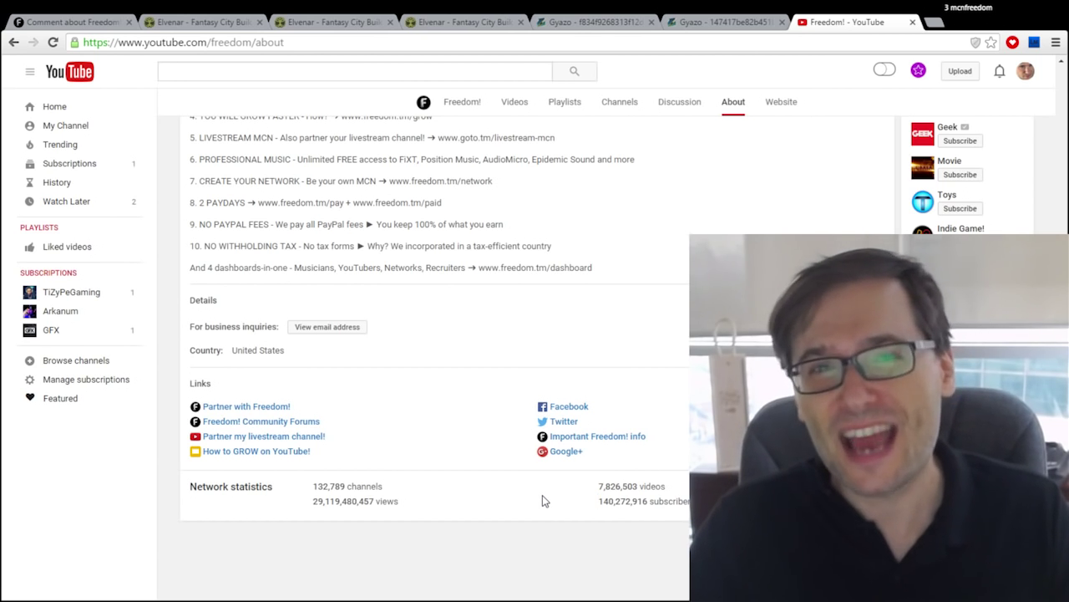
mouse_move(312, 493)
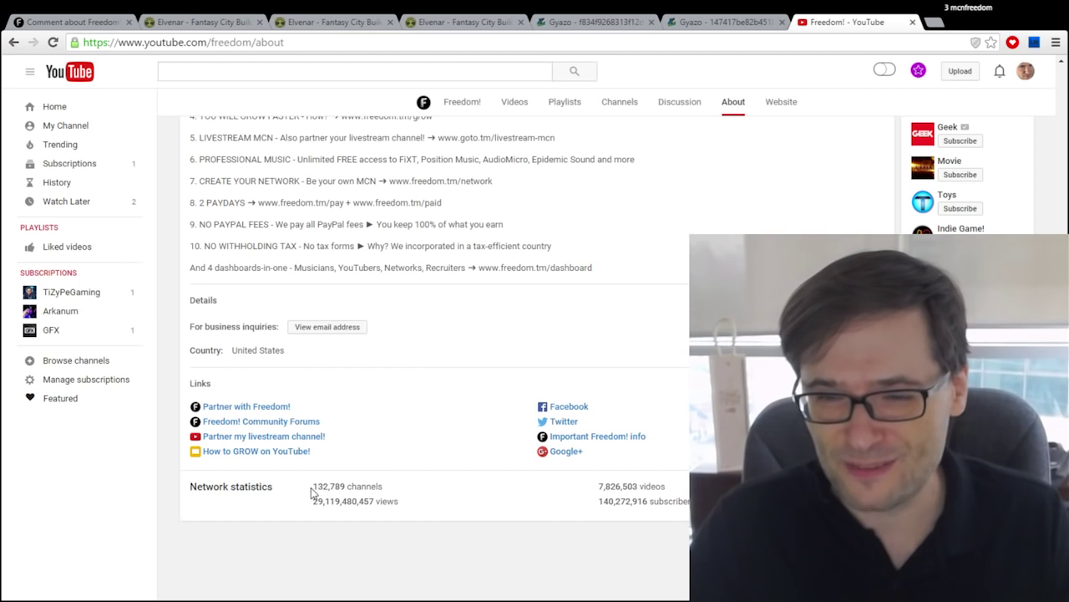
double_click(616, 500)
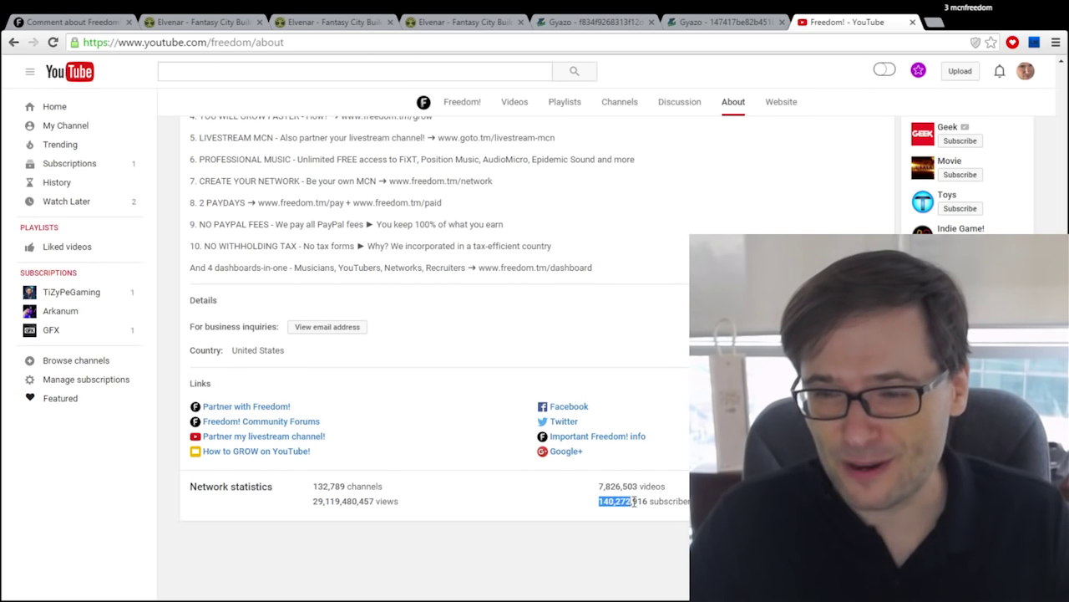